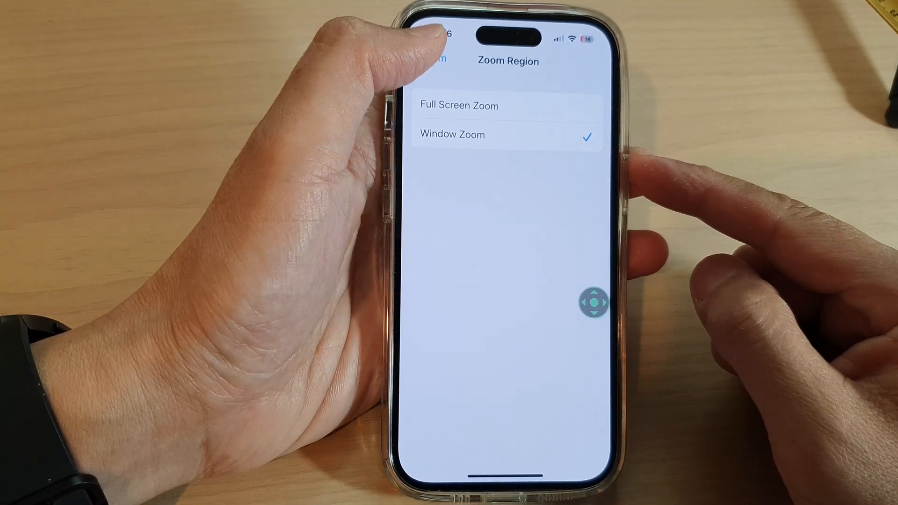
# Return to the Home Screen, launch Settings, and scroll down into Accessibility.
pyautogui.click(436, 61)
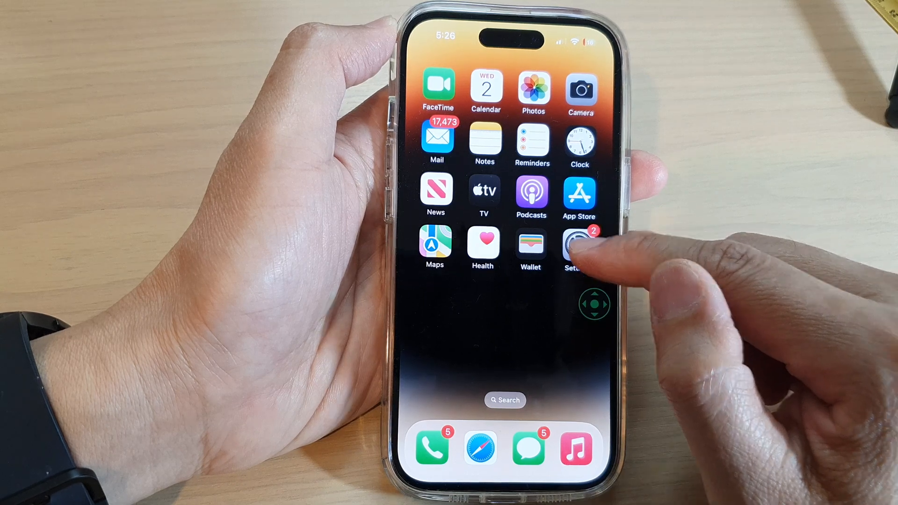
pyautogui.click(578, 247)
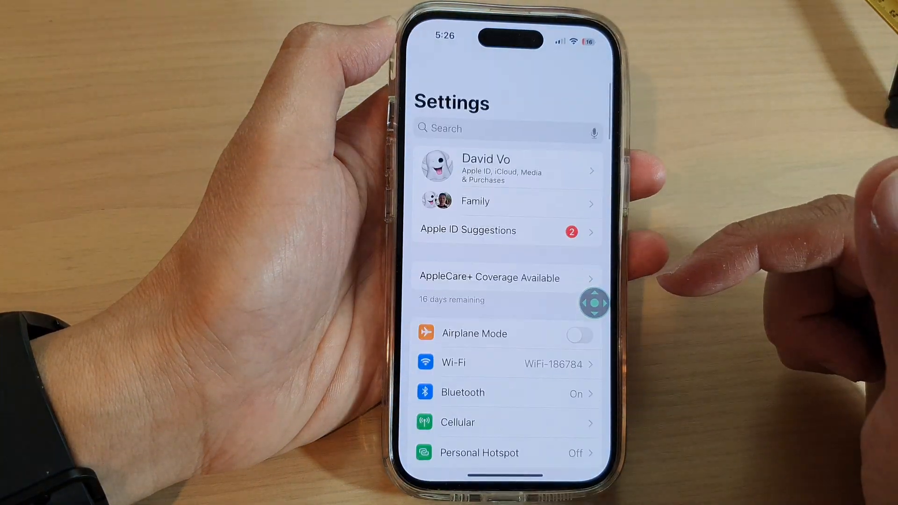
pyautogui.scroll(-3)
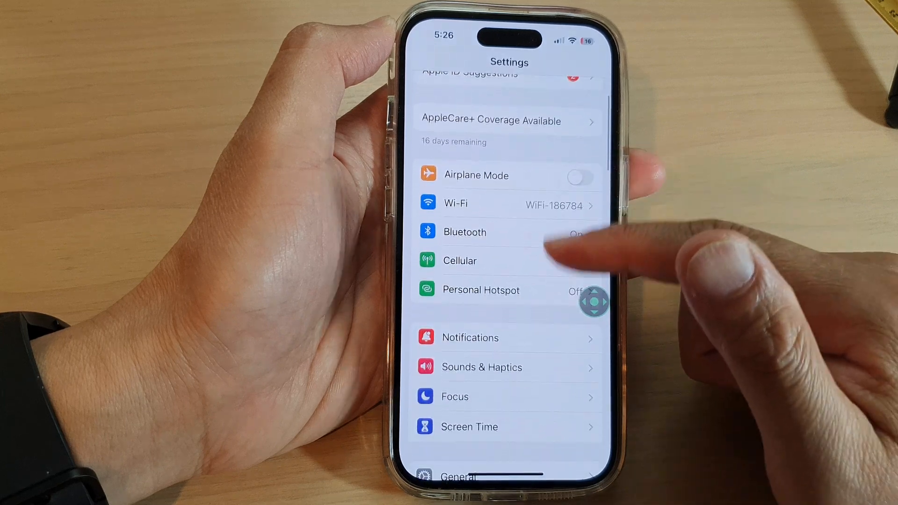
pyautogui.scroll(-3)
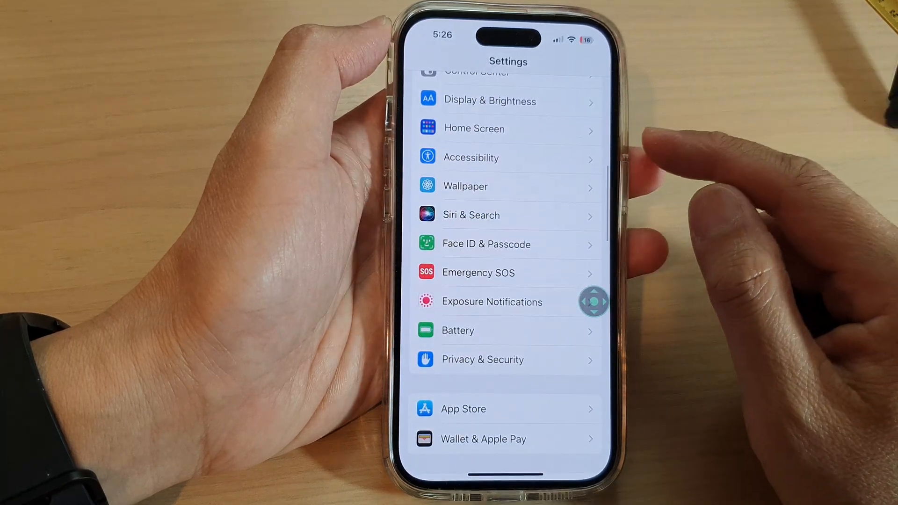
pyautogui.click(470, 157)
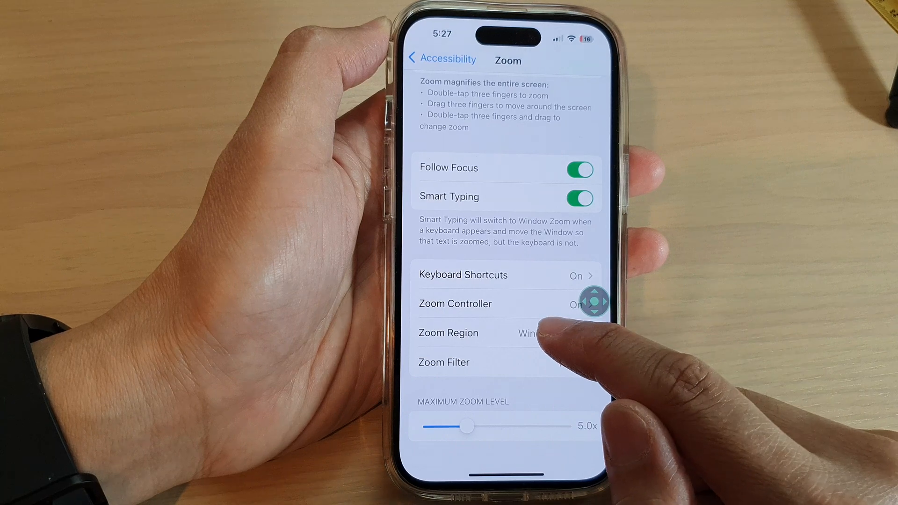
# Open the Zoom Region choices under Accessibility's Zoom options.
pyautogui.click(449, 332)
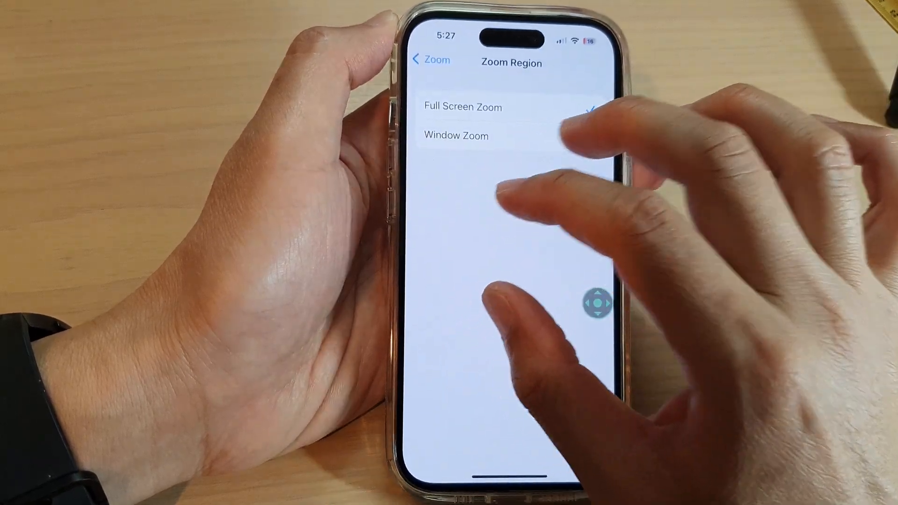
# Select Full Screen Zoom as the Zoom Region, replacing Window Zoom.
pyautogui.click(462, 107)
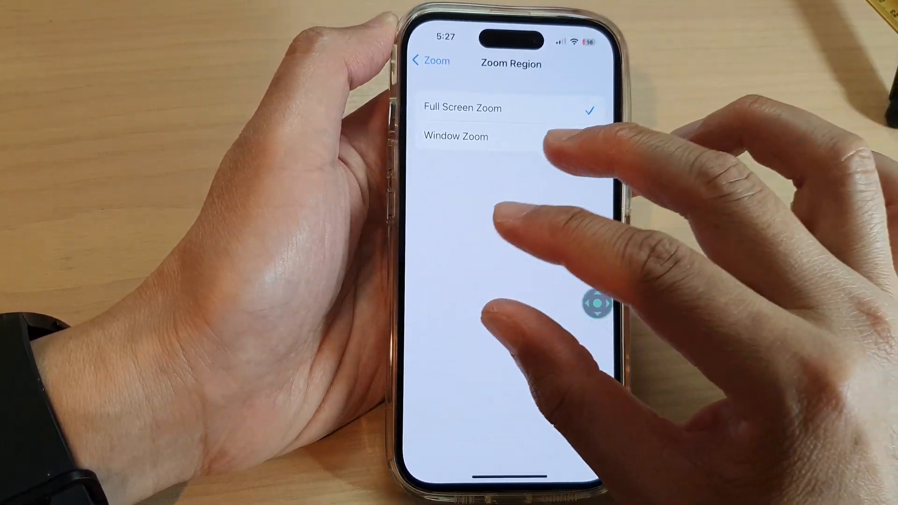